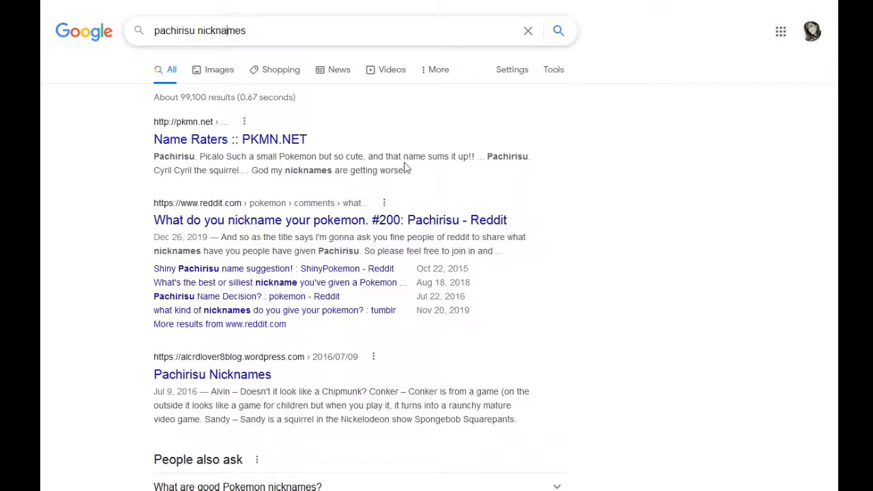
mouse_move(411, 155)
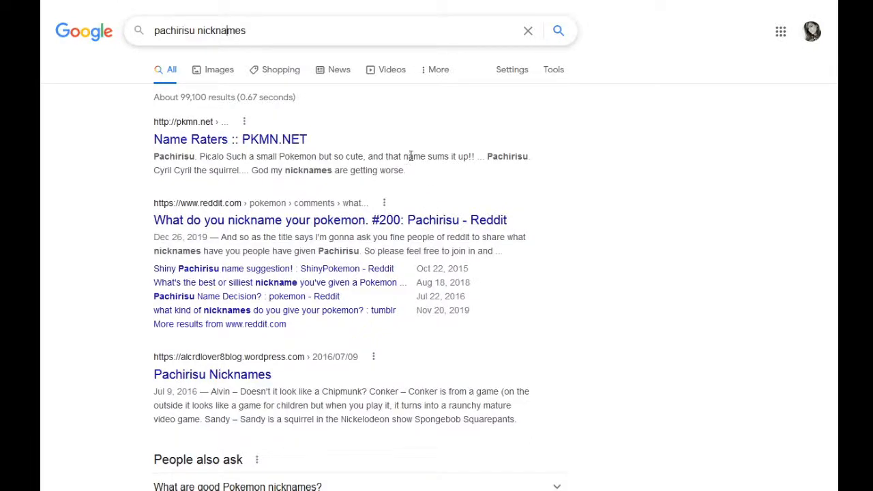
scroll(down, 3)
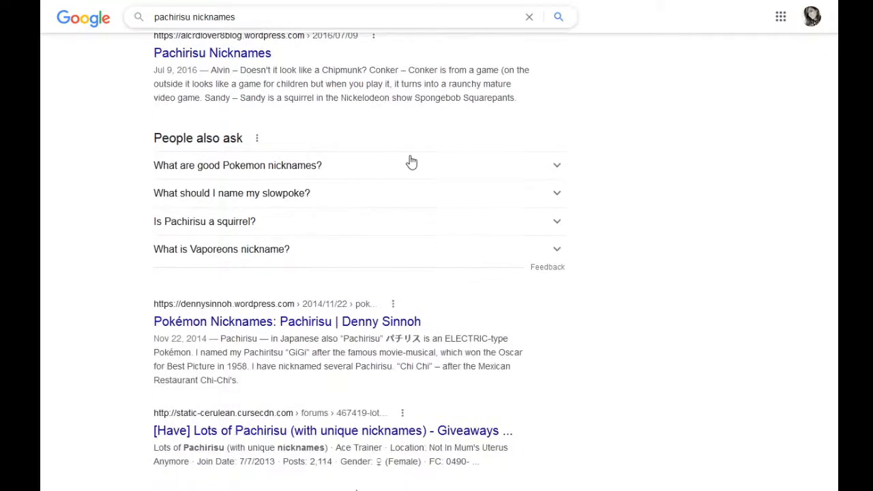
scroll(down, 3)
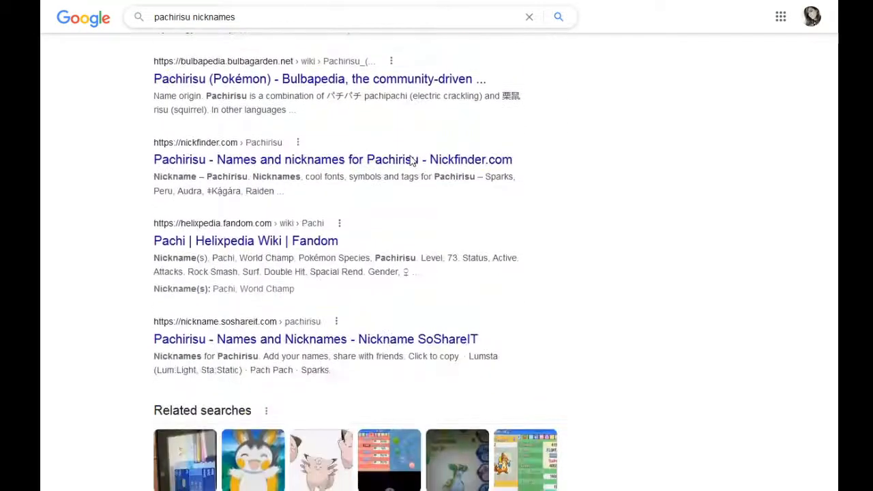
scroll(down, 3)
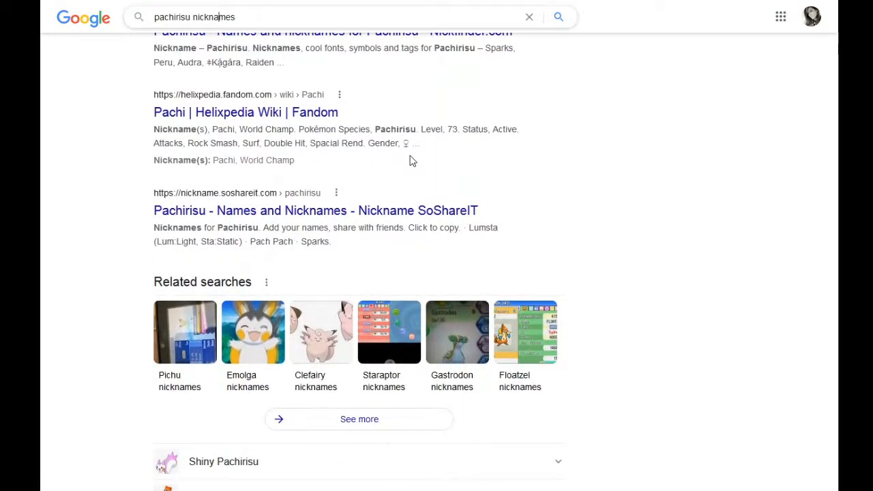
scroll(down, 3)
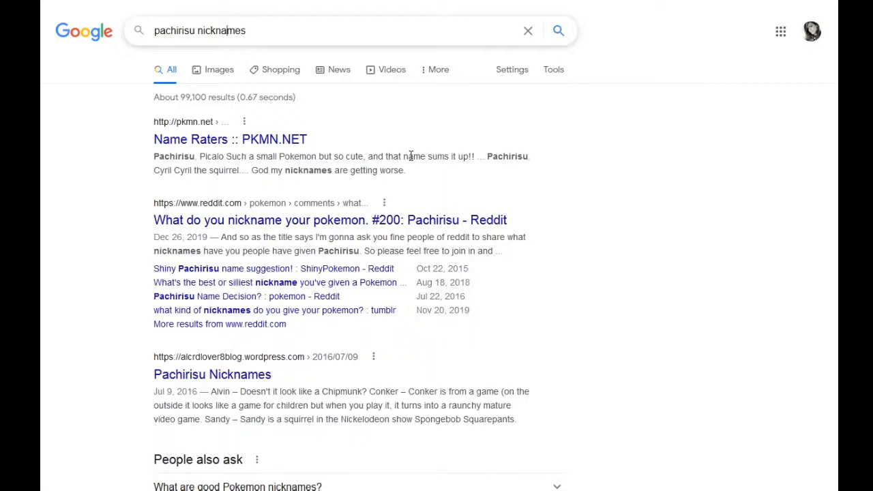
mouse_move(428, 225)
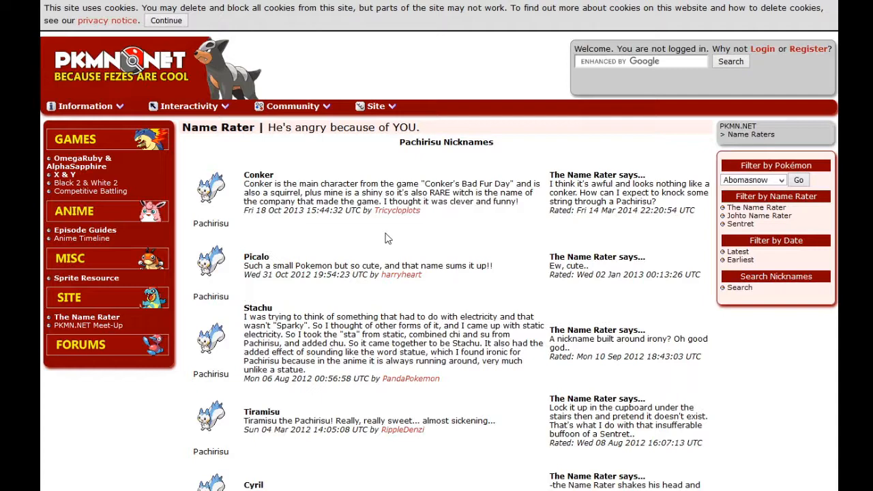
scroll(down, 3)
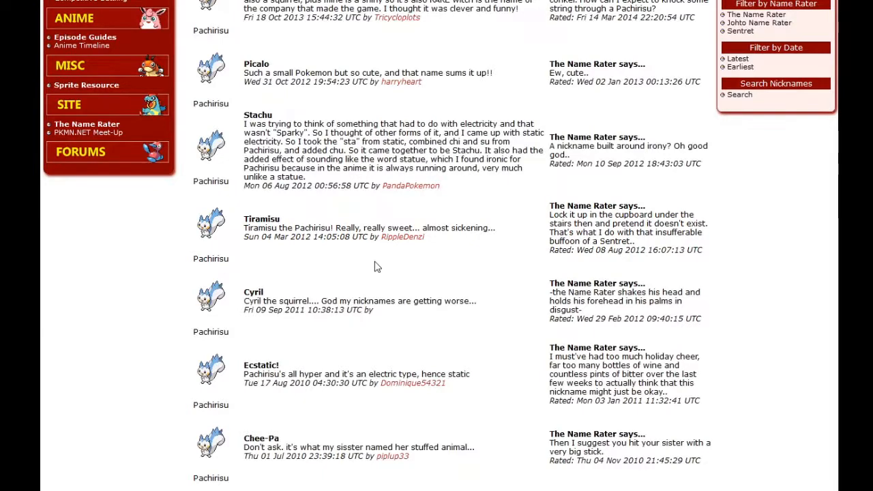
scroll(down, 3)
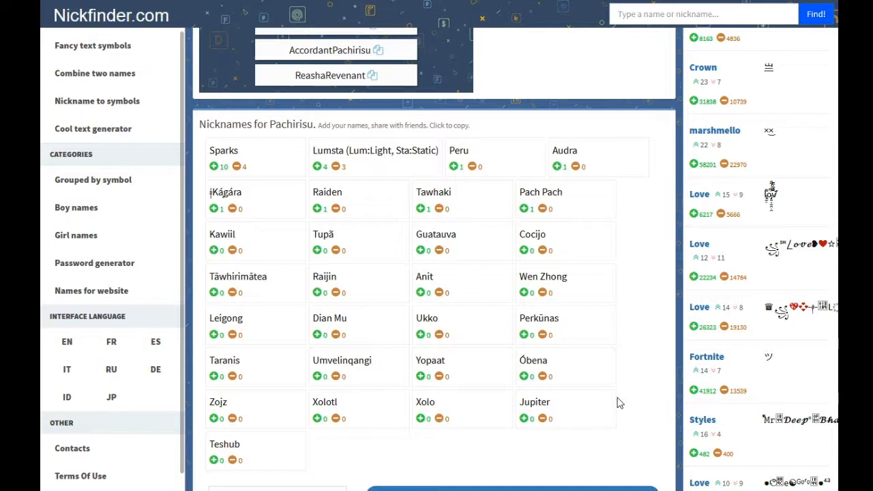
mouse_move(585, 363)
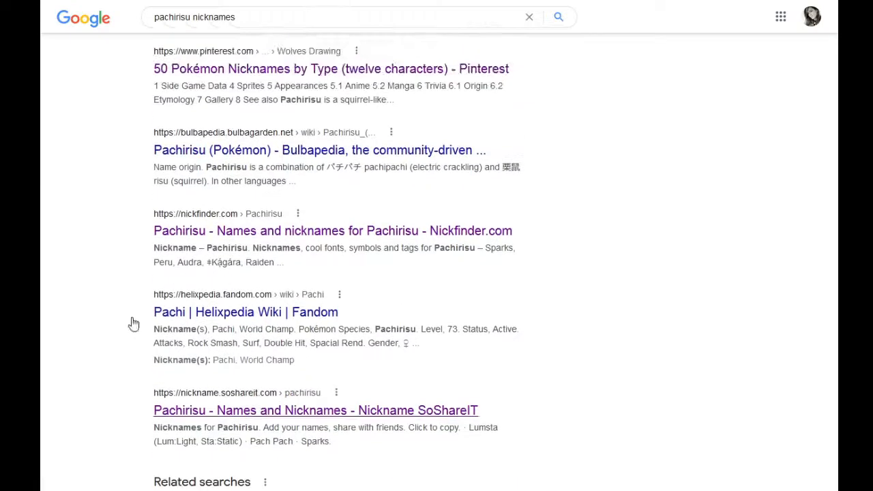
mouse_move(293, 315)
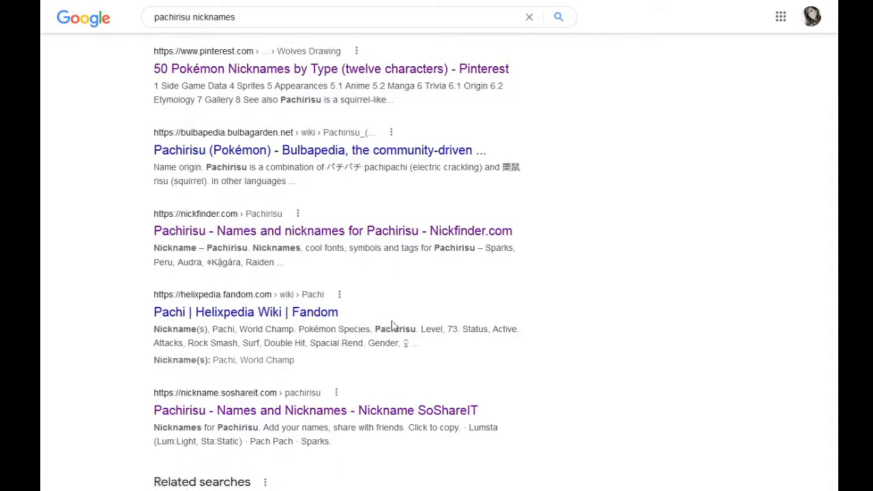
mouse_move(361, 313)
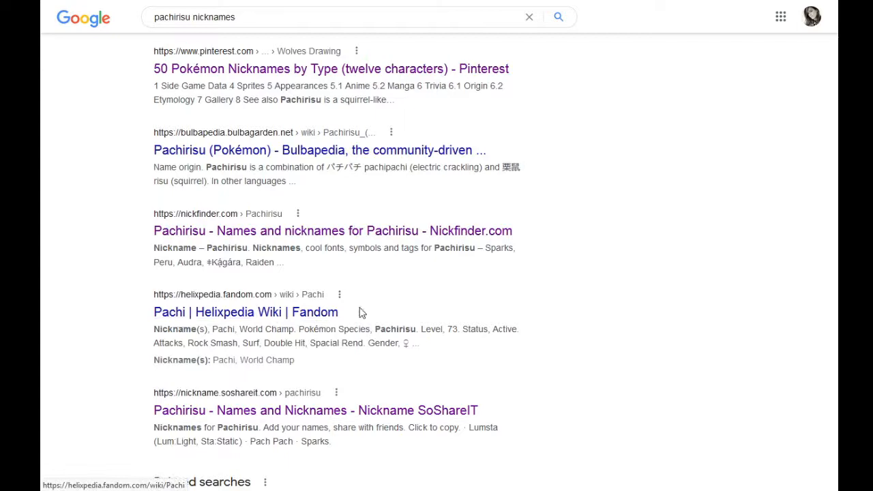
mouse_move(412, 310)
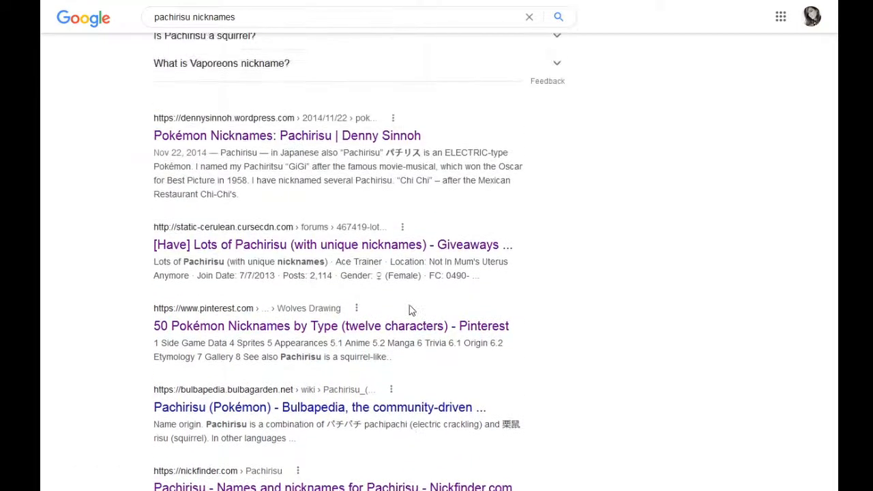
scroll(down, 3)
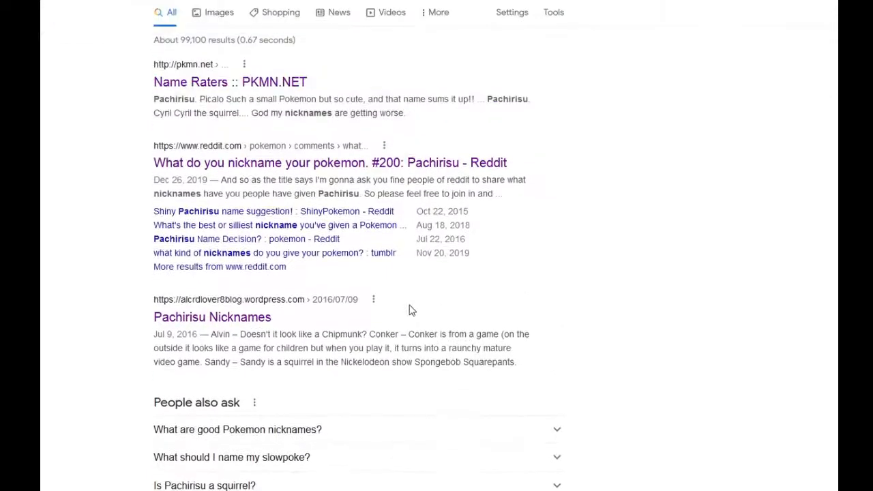
scroll(up, 3)
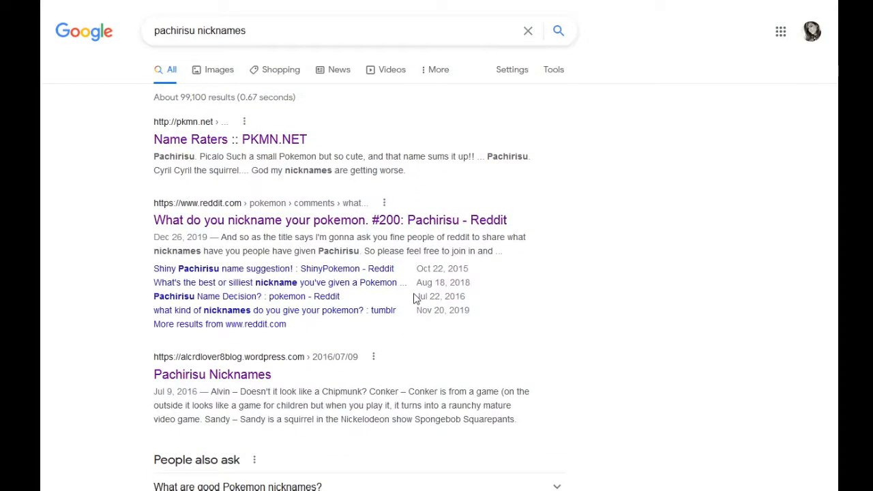
mouse_move(407, 295)
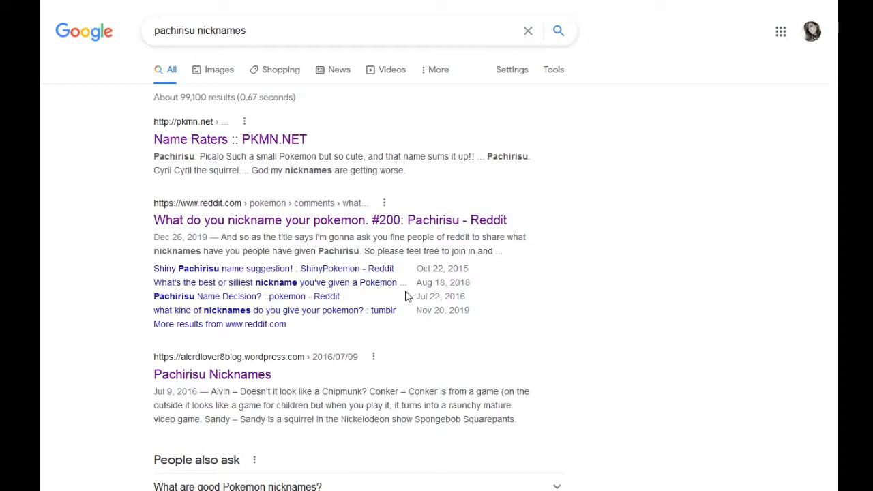